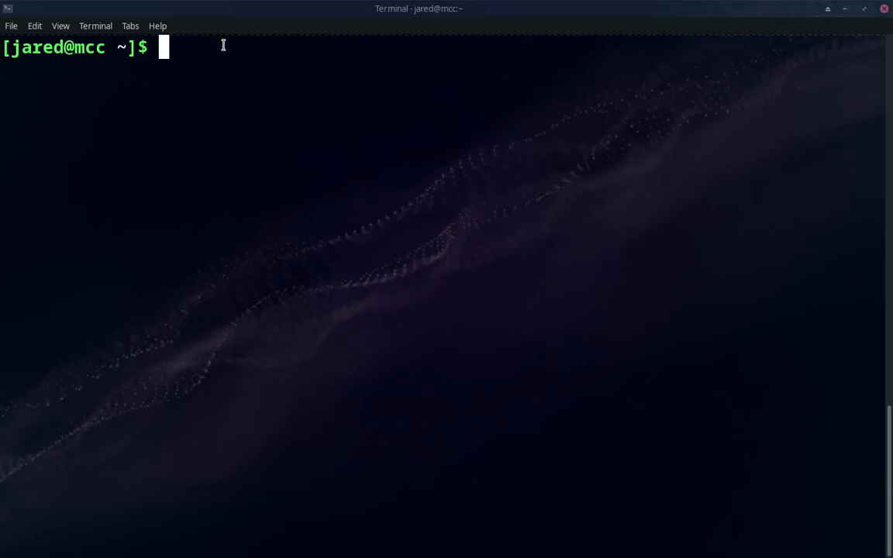
Step: Change into Documents, completing the folder name from 'Doc' with Tab
type("cd")
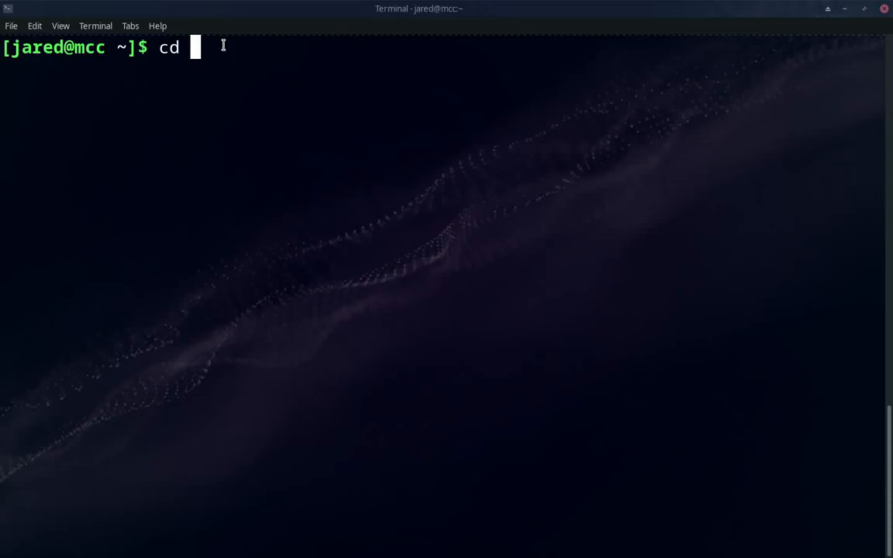
type("Doc")
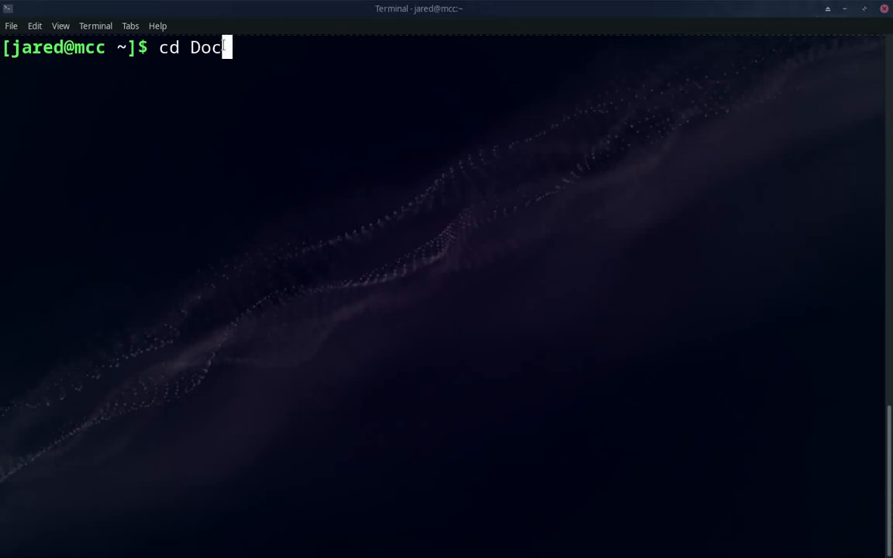
key("Tab")
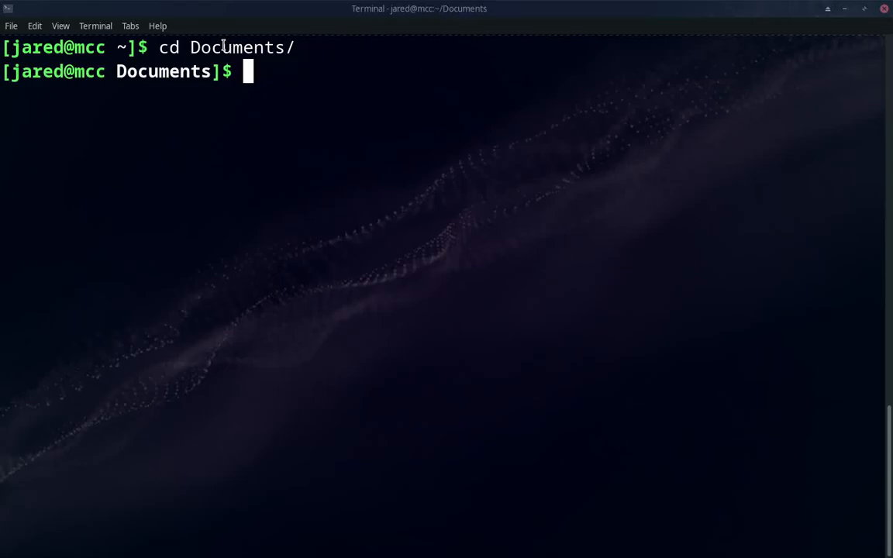
Step: Run pwd to confirm the path is Documents inside the home folder
type("pwd")
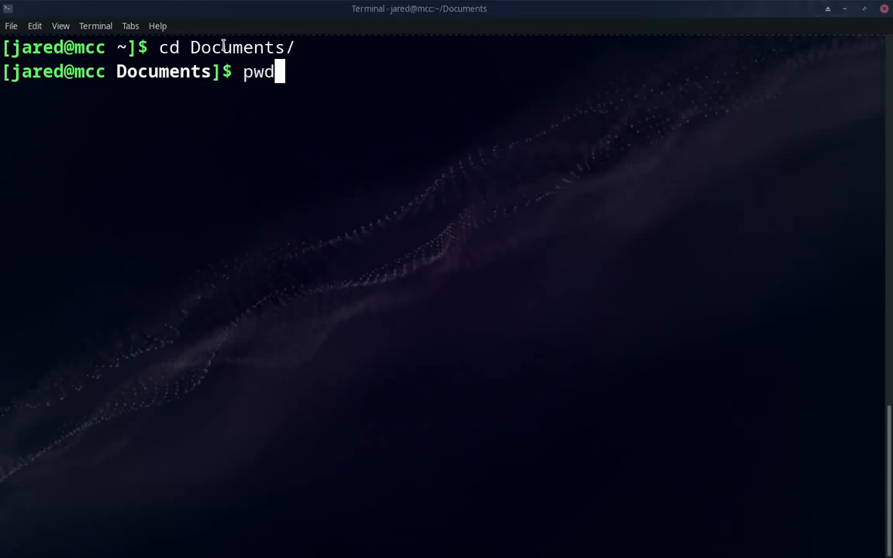
key("Return")
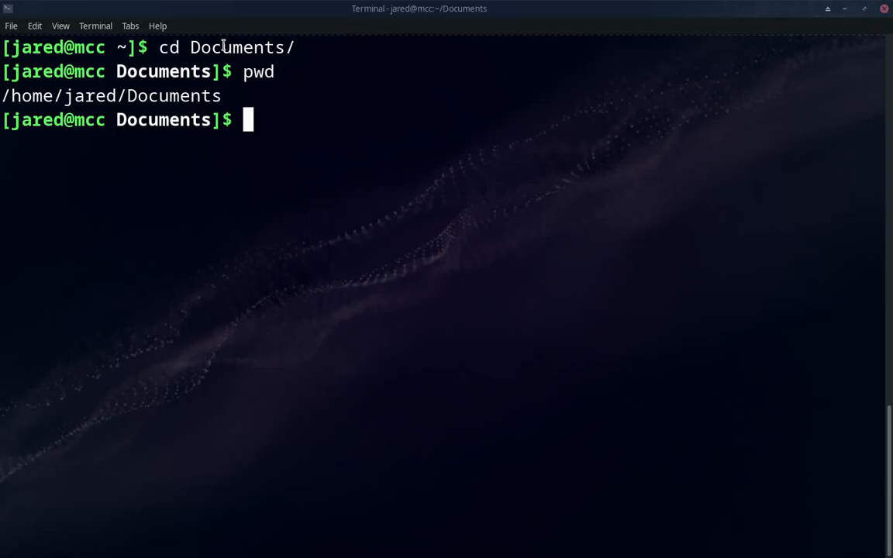
type("cd")
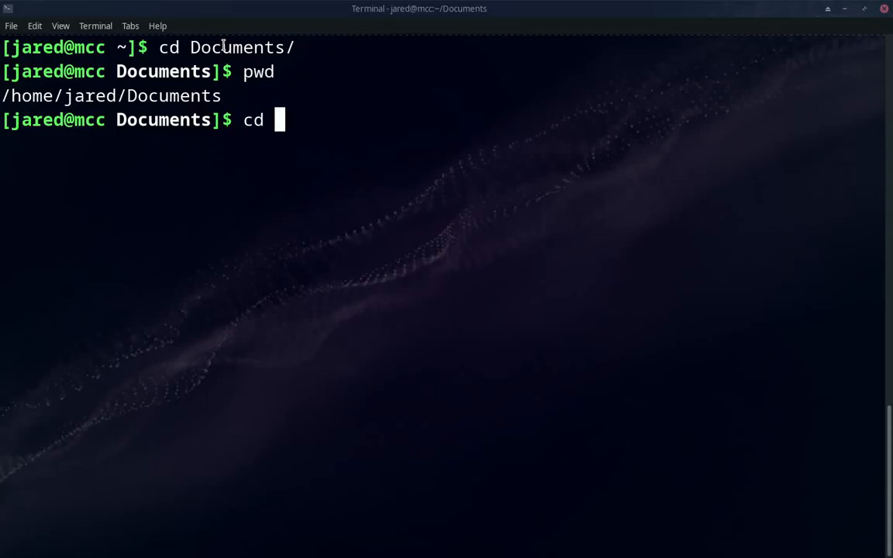
Step: Run cd .. to return to the home folder, then pwd to check the path
type("..")
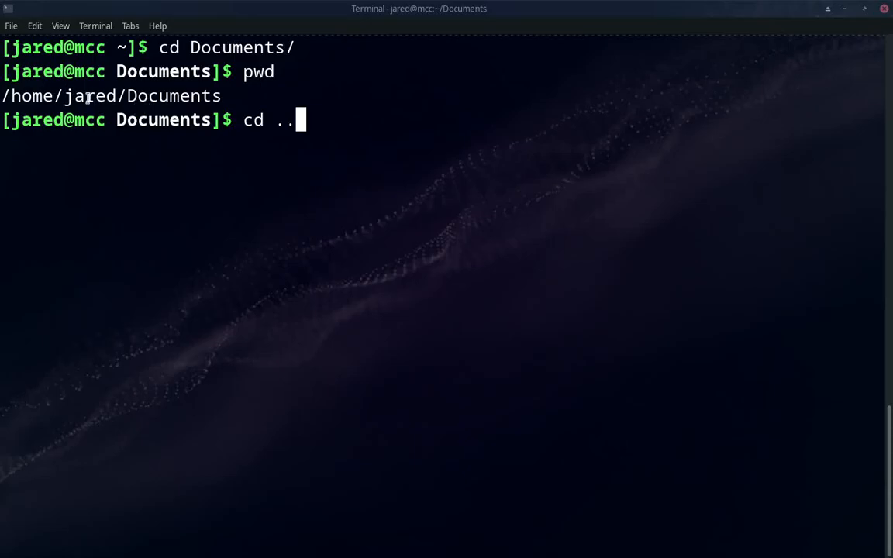
key("Return")
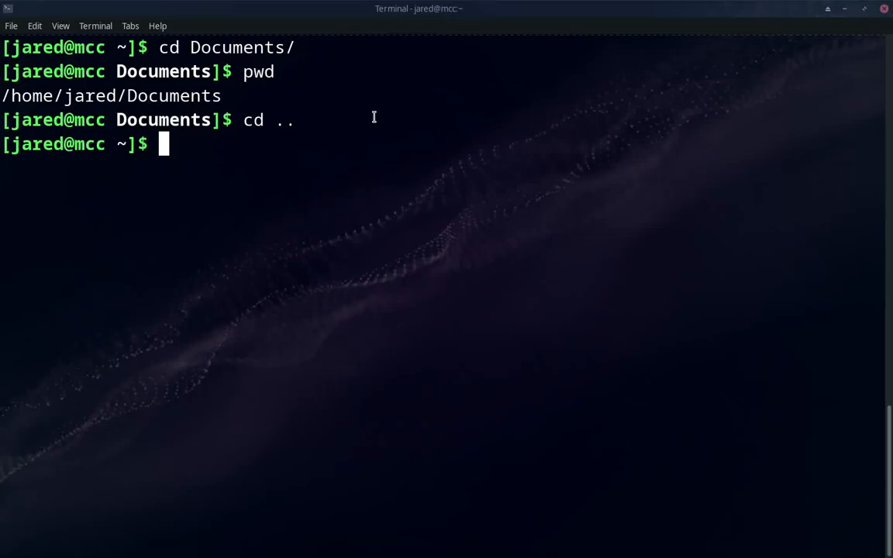
type("pwd")
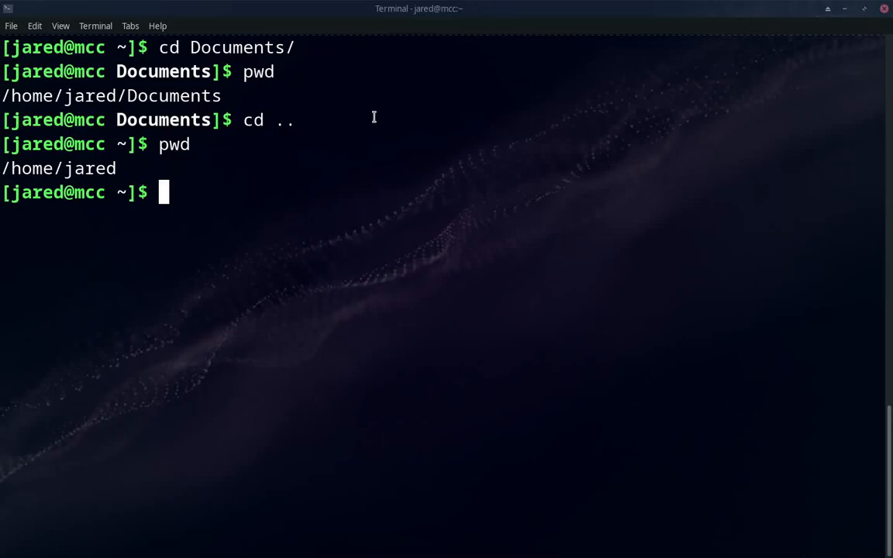
Step: Jump to /var/log by absolute path and run pwd to confirm it
type("cd /v")
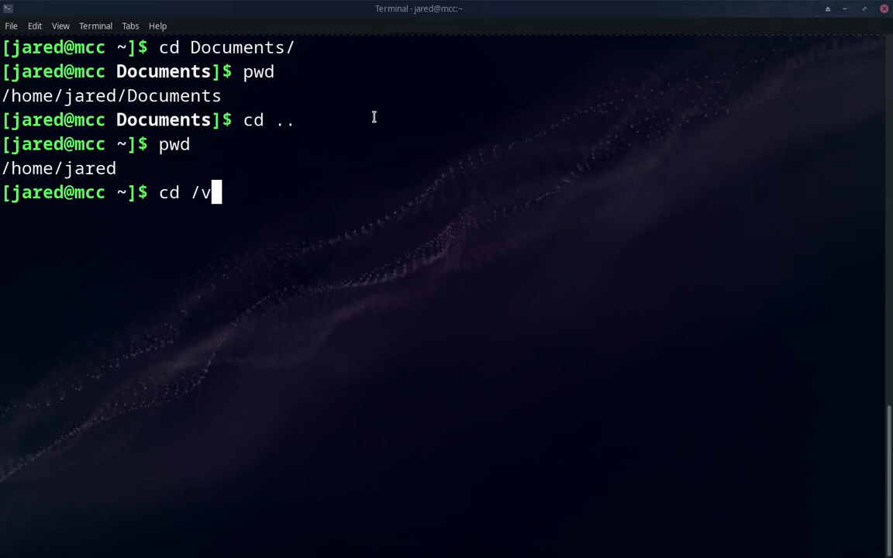
type("ar/log/")
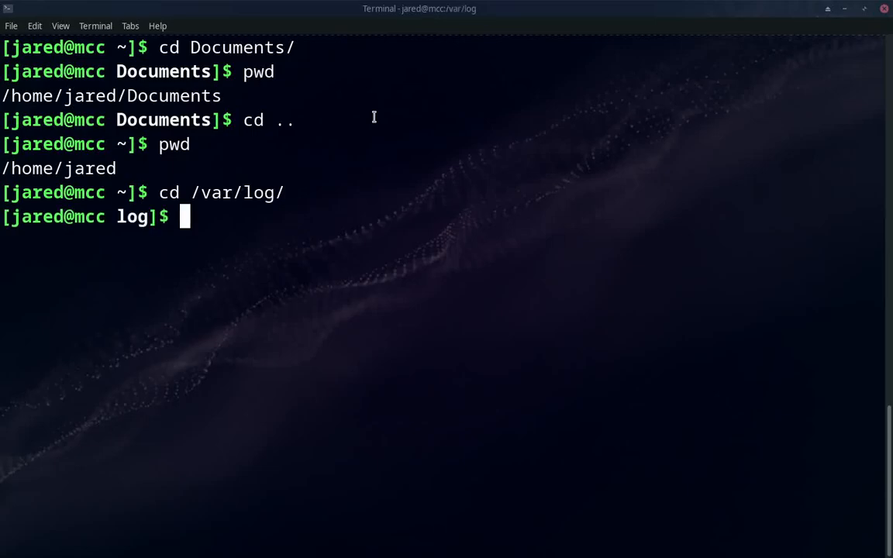
type("pwd")
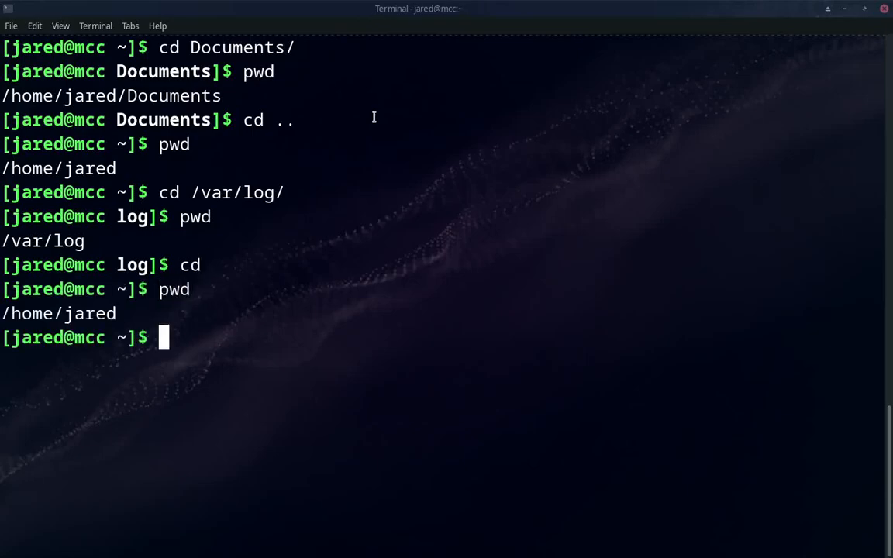
Step: Type cd - at the home prompt to switch back to the previous directory
type("cd -")
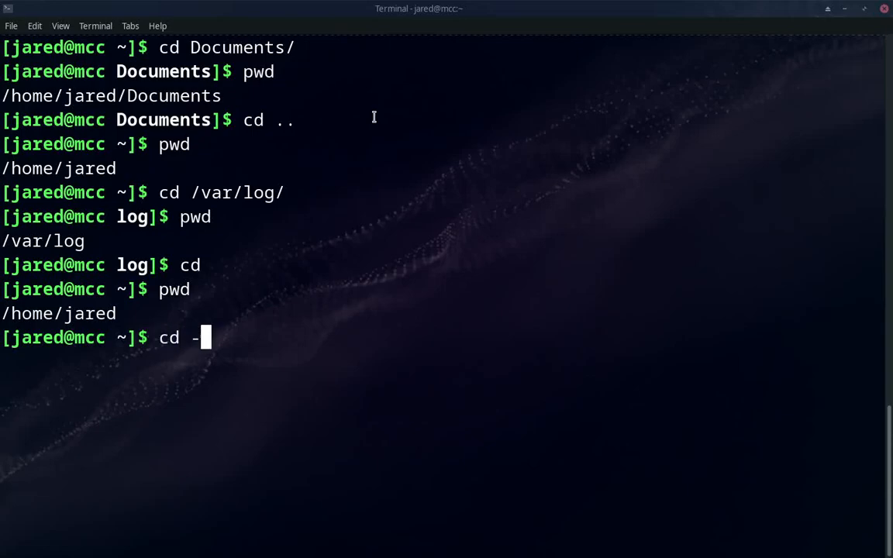